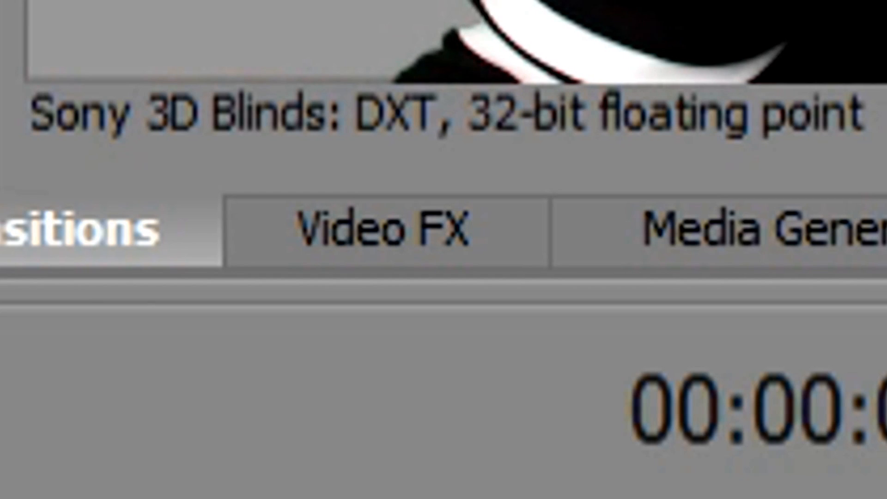
Step: Switch the effects browser to Video FX, preview Chroma Keyer presets, and scroll the list
left_click(385, 232)
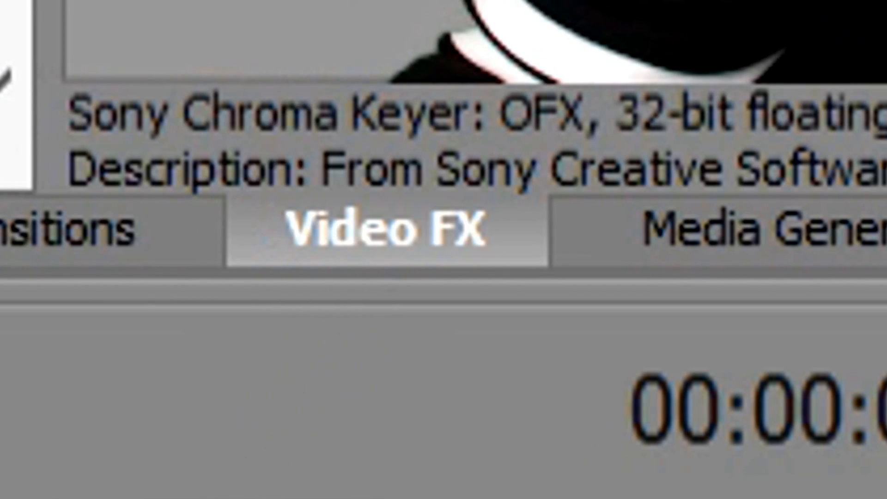
left_click(224, 108)
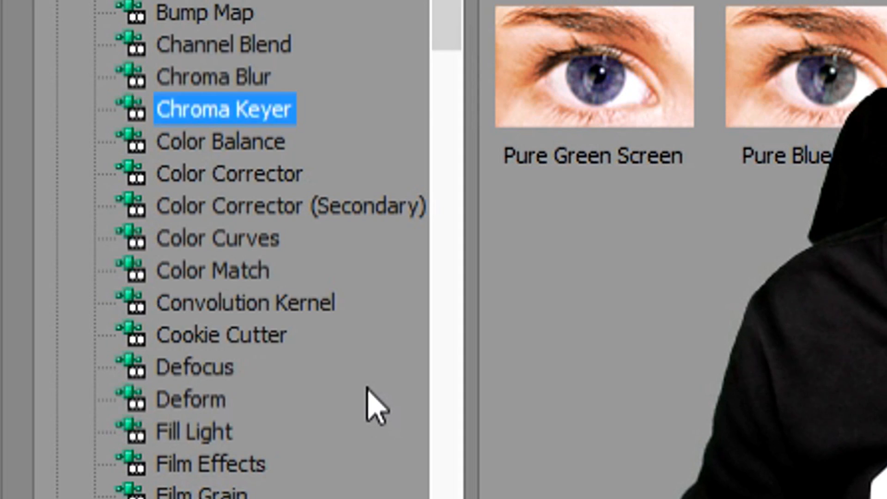
scroll("down", 3)
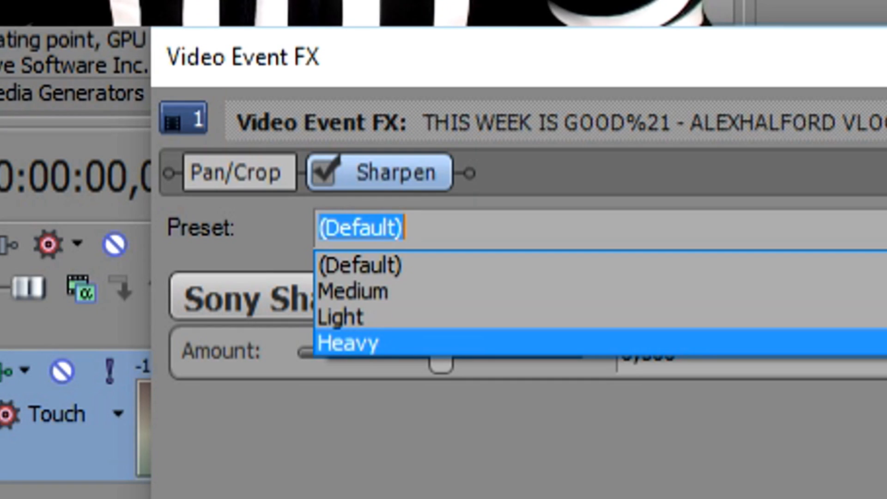
mouse_move(715, 350)
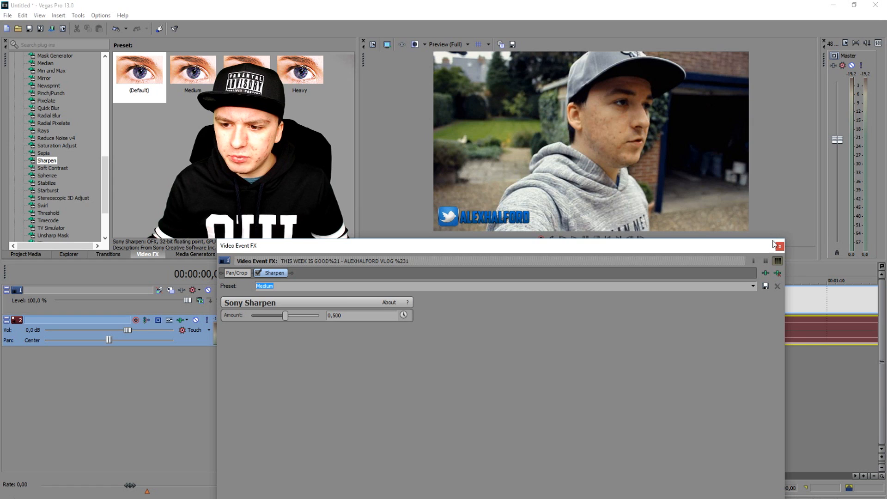
Step: Close the Sharpen settings window after setting the Medium preset (amount 0.500)
left_click(777, 245)
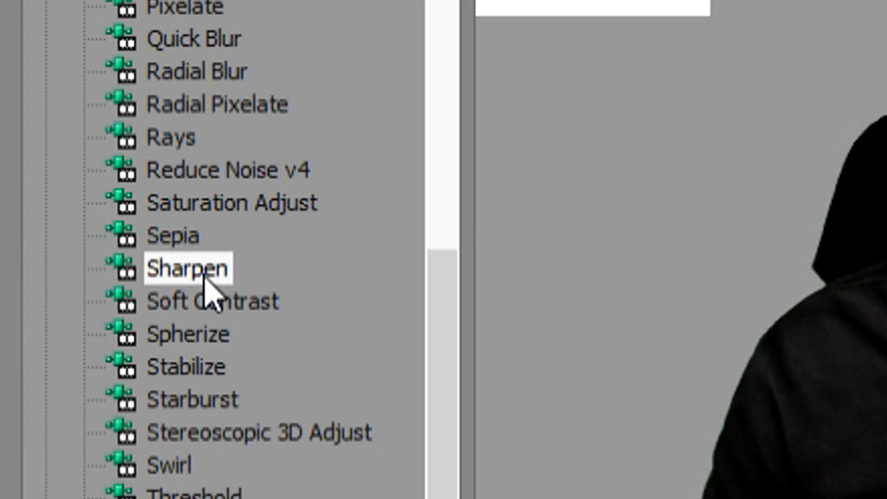
Step: Add a second Sharpen effect from the Video FX list and choose a preset
double_click(189, 268)
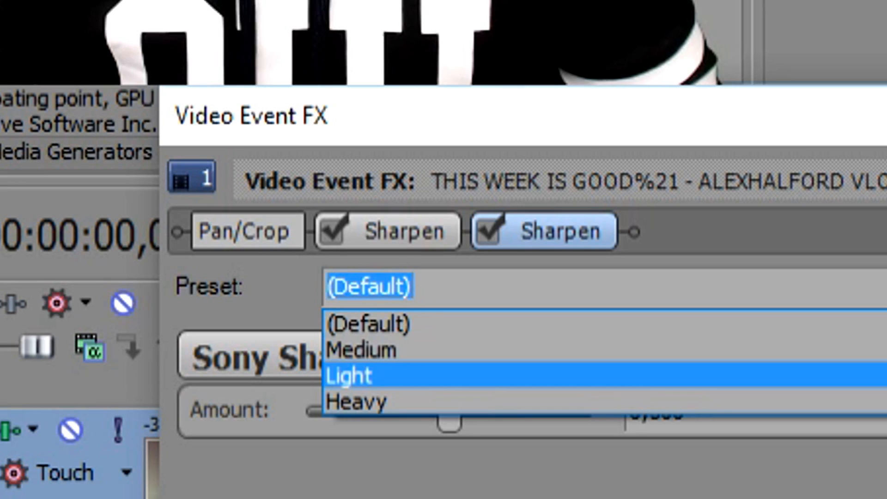
left_click(354, 401)
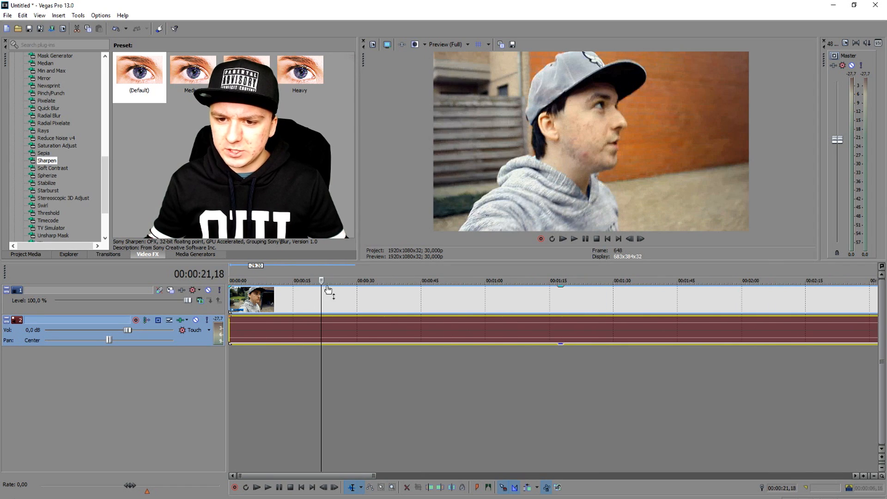
Step: Add a third Sharpen effect and apply its Medium preset
left_click(244, 280)
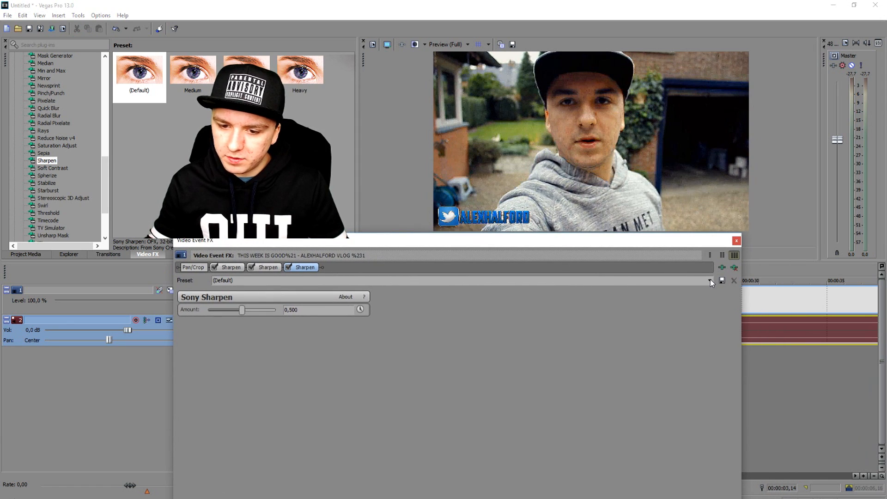
left_click(709, 279)
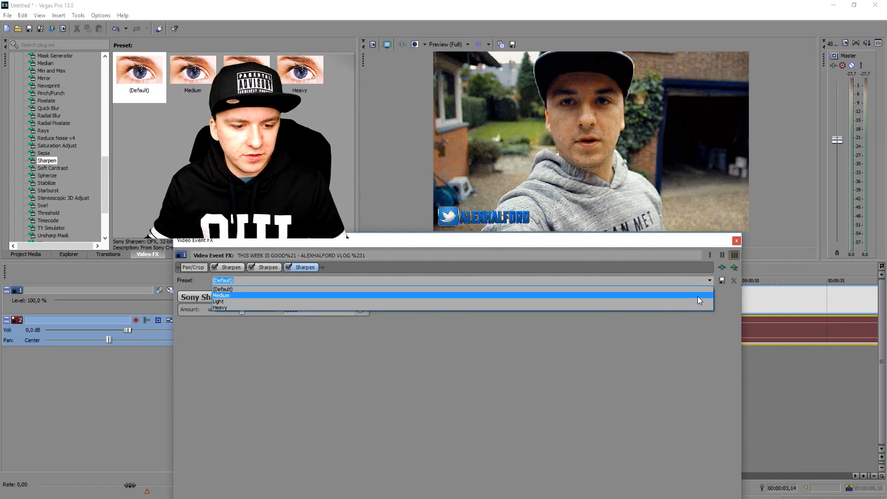
left_click(736, 241)
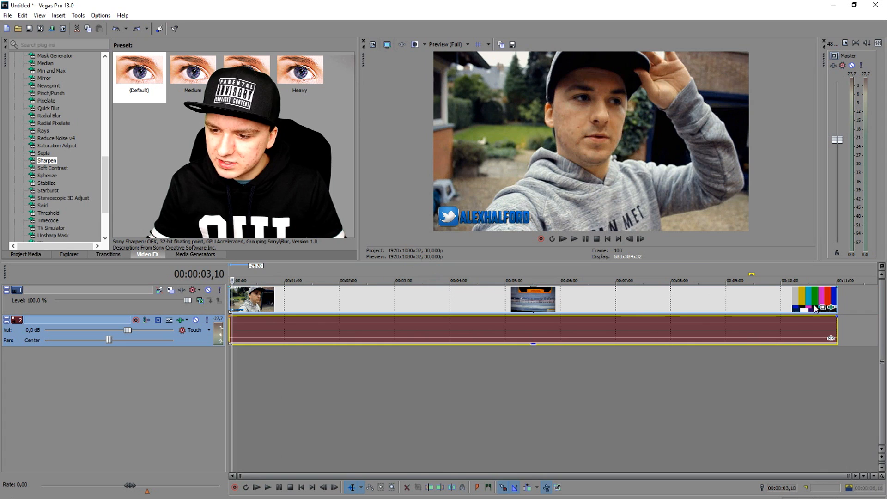
Step: Open the clip's Event FX chain and select the last Sharpen to view its settings
left_click(829, 307)
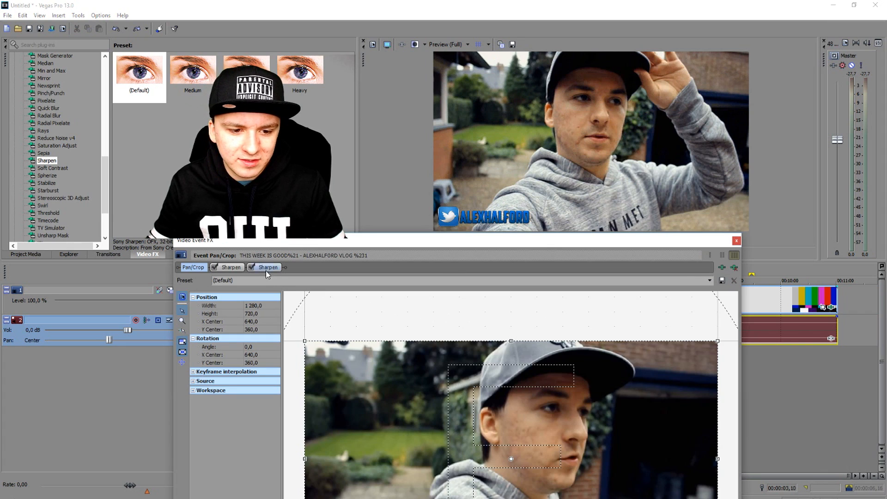
left_click(266, 266)
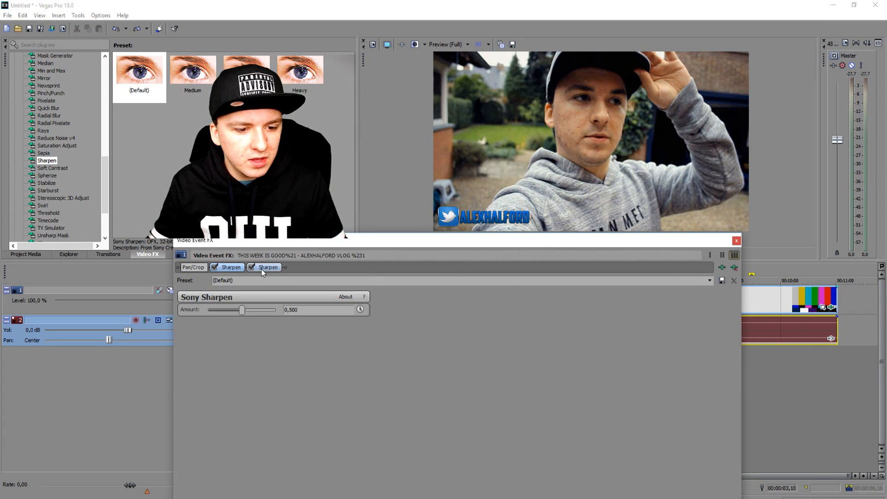